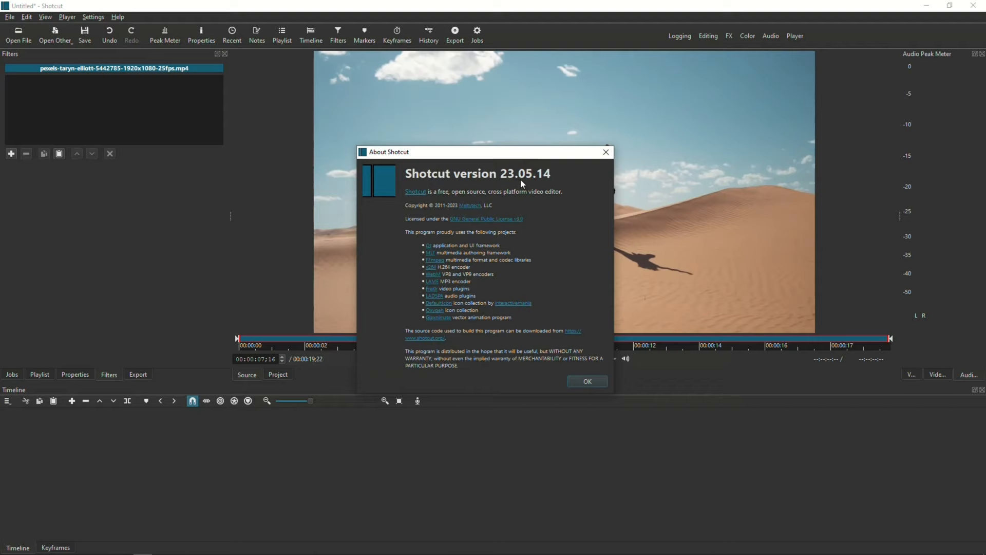
{"action": "mouse_move", "coordinate": [529, 207]}
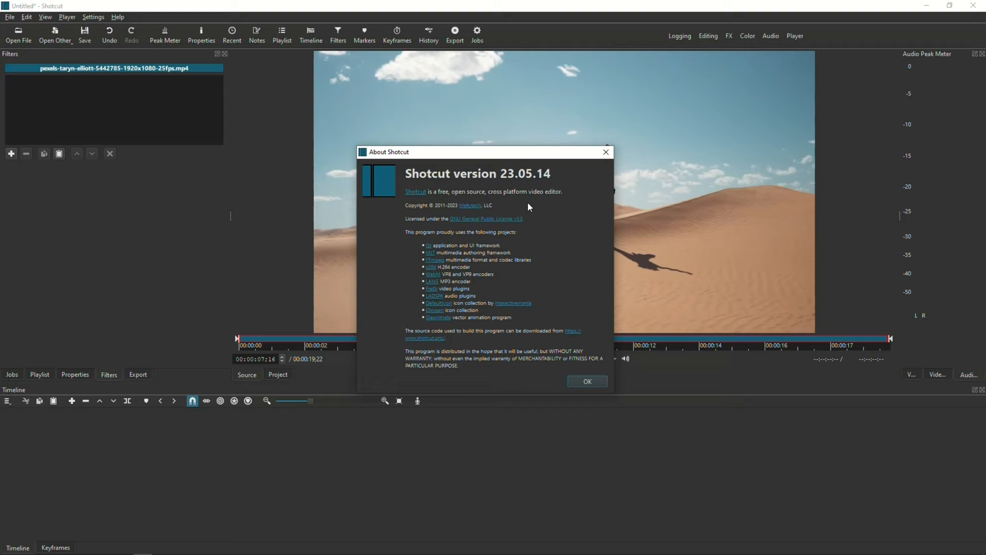
Dismiss the About Shotcut window showing version 23.05.14.
{"action": "left_click", "coordinate": [586, 381]}
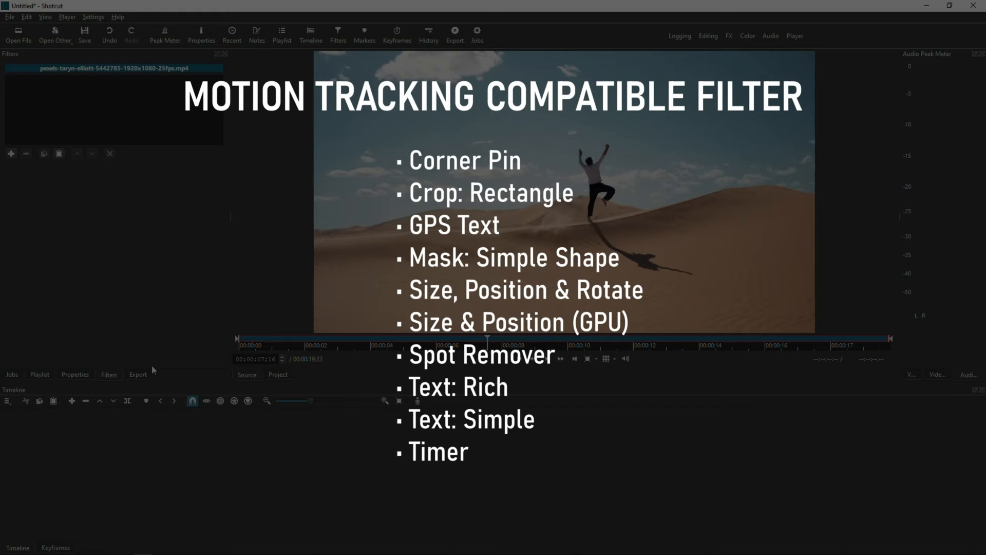
Place the desert running clip onto the V1 video track in the Timeline.
{"action": "left_click", "coordinate": [39, 375]}
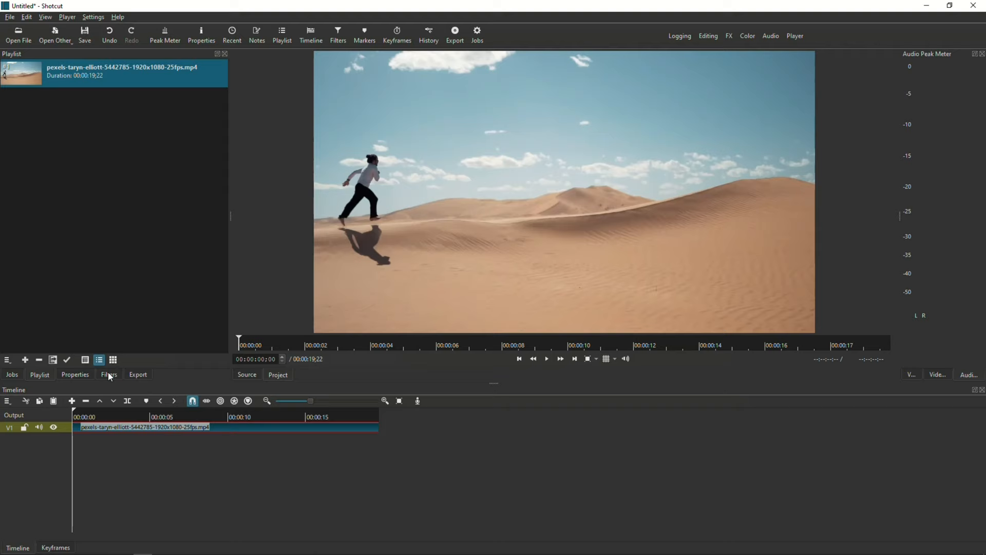
Search the filters for 'motion' and add Motion Tracker to the desert clip.
{"action": "left_click", "coordinate": [109, 374]}
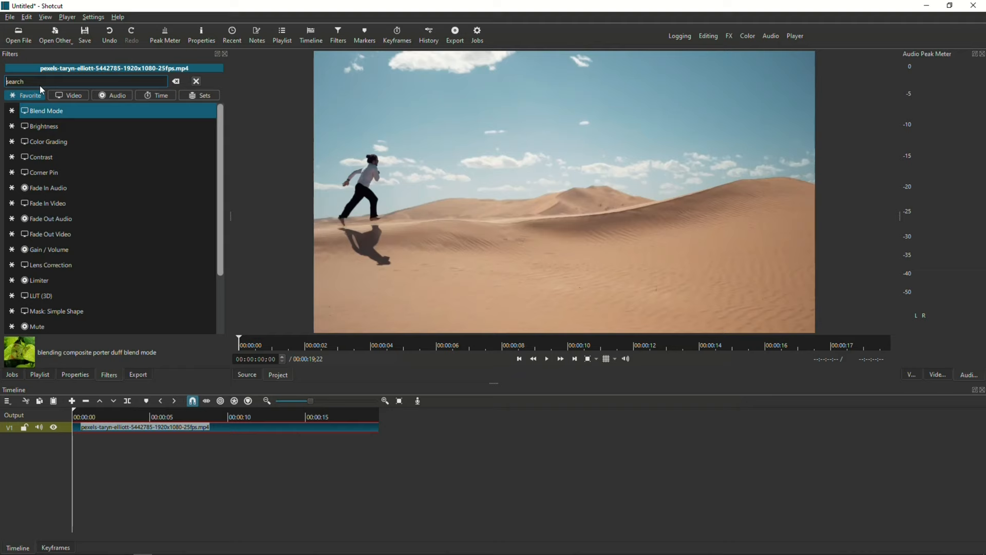
{"action": "type", "text": "motion"}
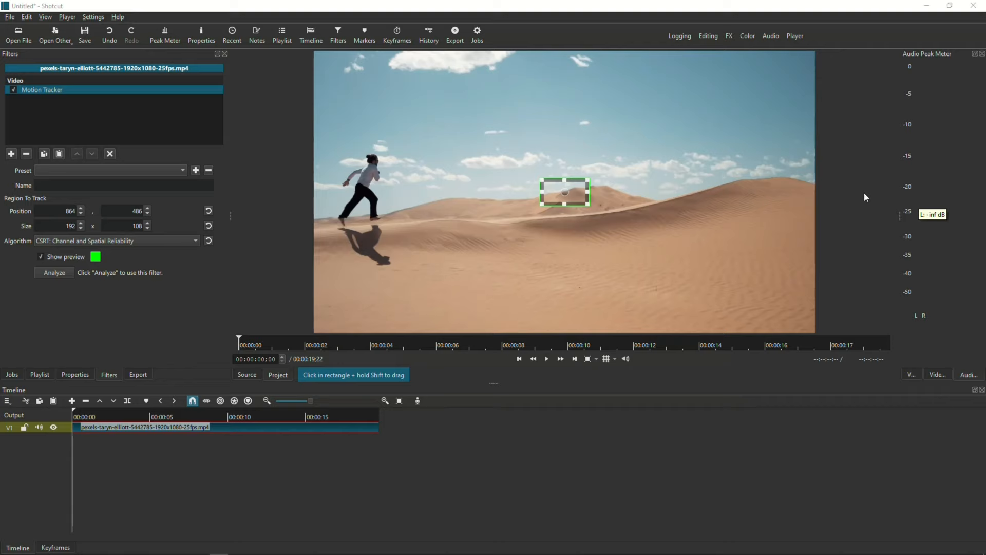
Move the tracking rectangle onto the runner and resize it to enclose him.
{"action": "left_click_drag", "start_coordinate": [564, 192], "coordinate": [418, 207]}
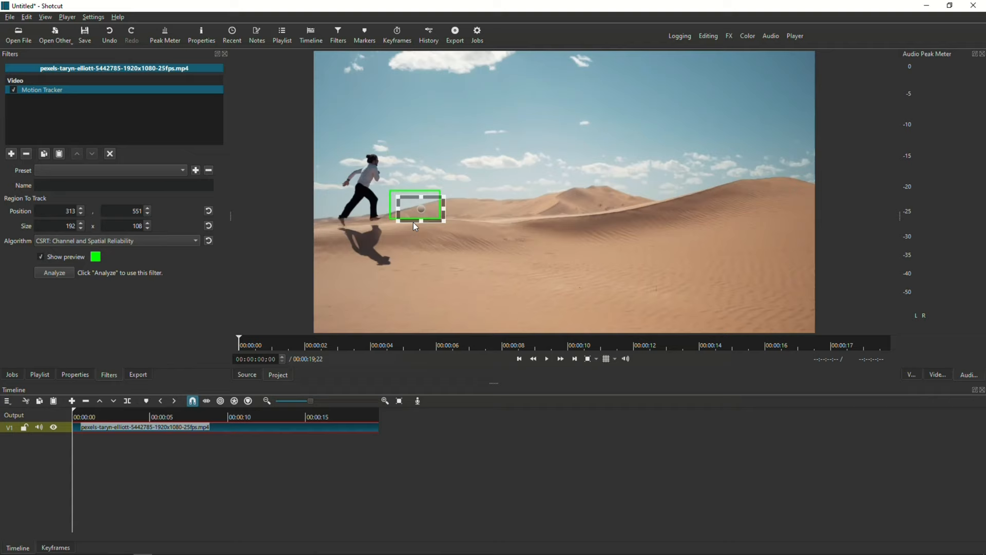
{"action": "left_click_drag", "start_coordinate": [418, 208], "coordinate": [368, 157]}
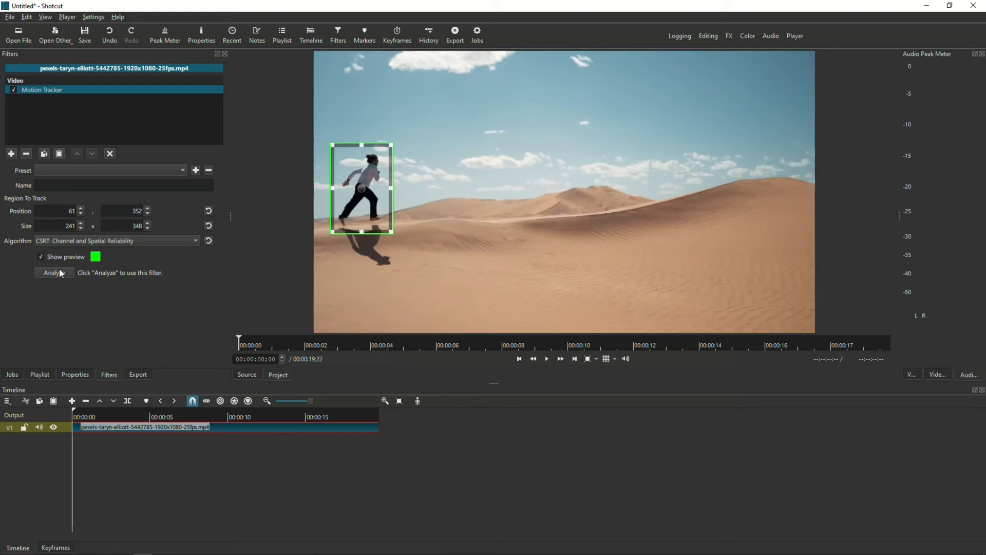
Analyze the clip so Tracker 1 records the runner's path, then return to the filter.
{"action": "left_click", "coordinate": [53, 273]}
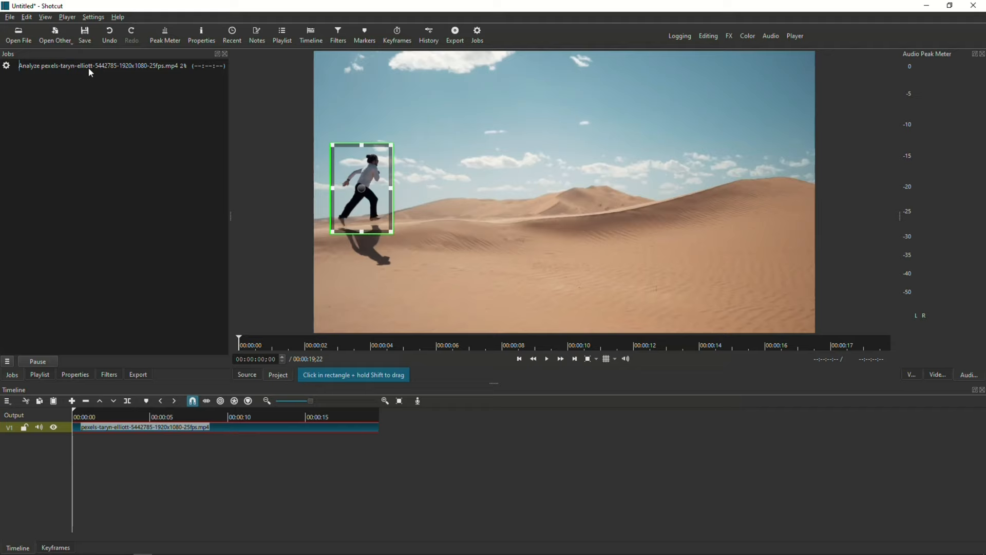
{"action": "left_click", "coordinate": [546, 359]}
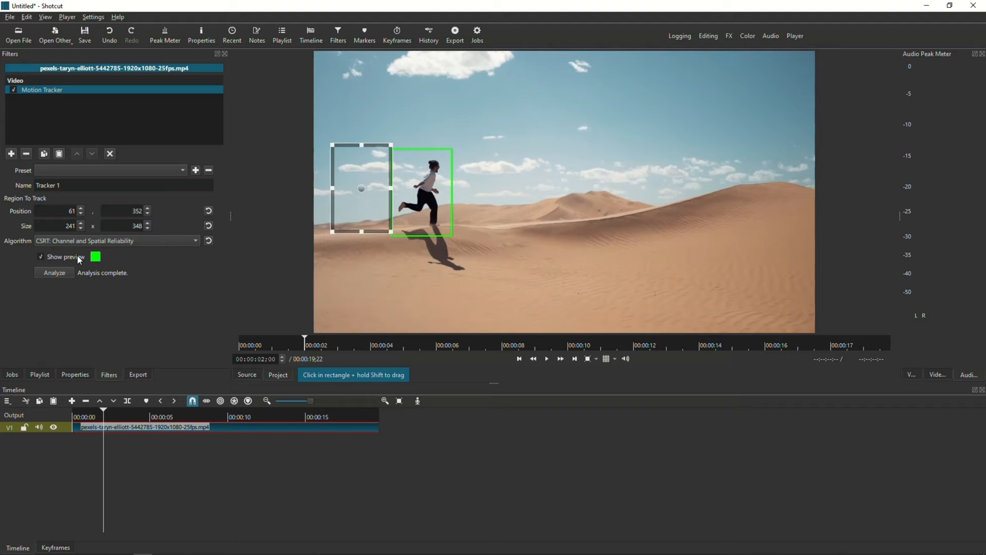
{"action": "left_click", "coordinate": [116, 241]}
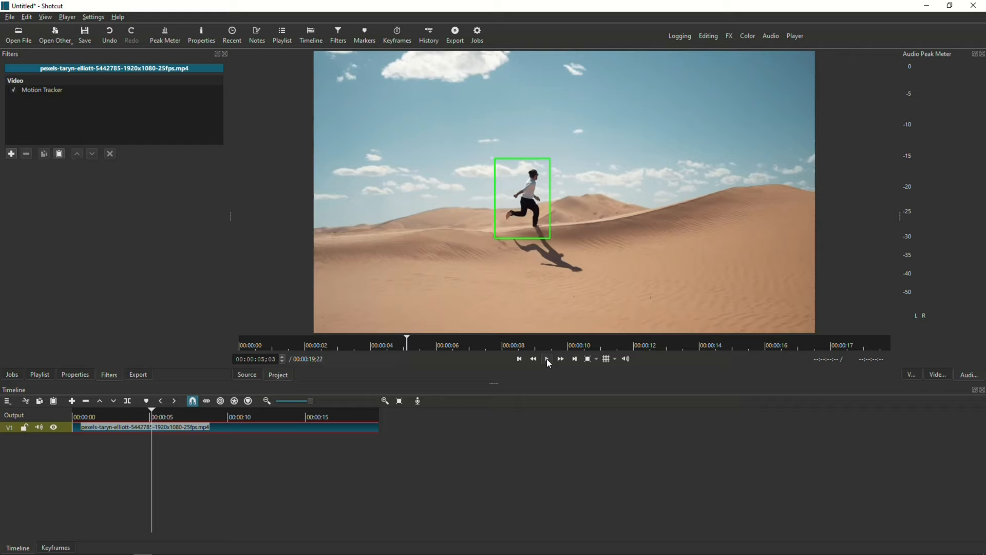
{"action": "left_click", "coordinate": [546, 359]}
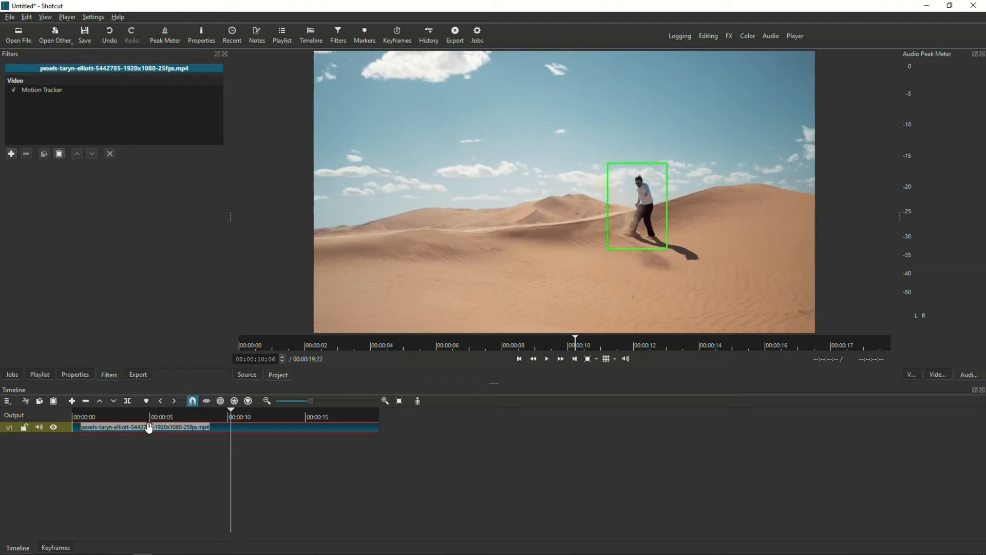
{"action": "left_click", "coordinate": [42, 90]}
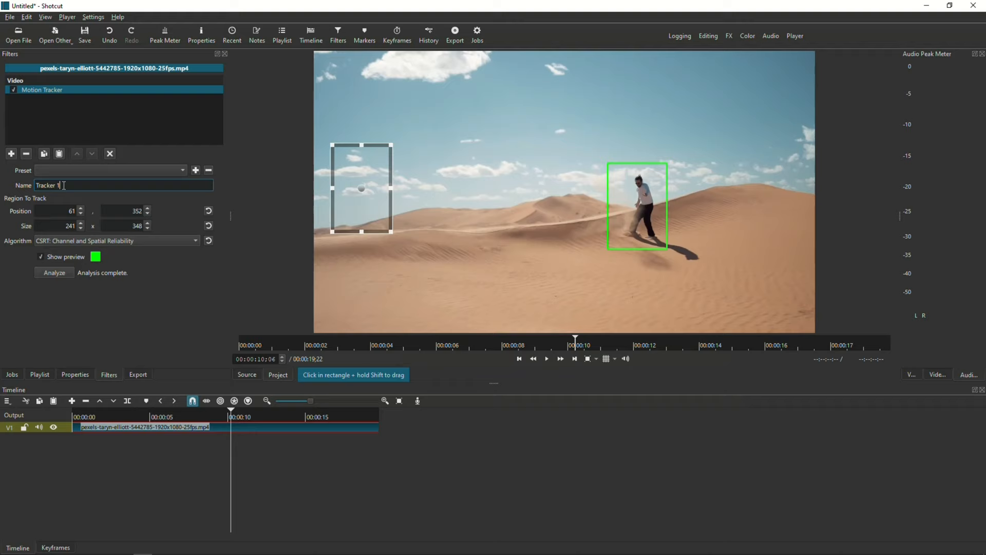
Add a Text: Simple label reading 'Person' in bold above the runner's head.
{"action": "left_click", "coordinate": [12, 154]}
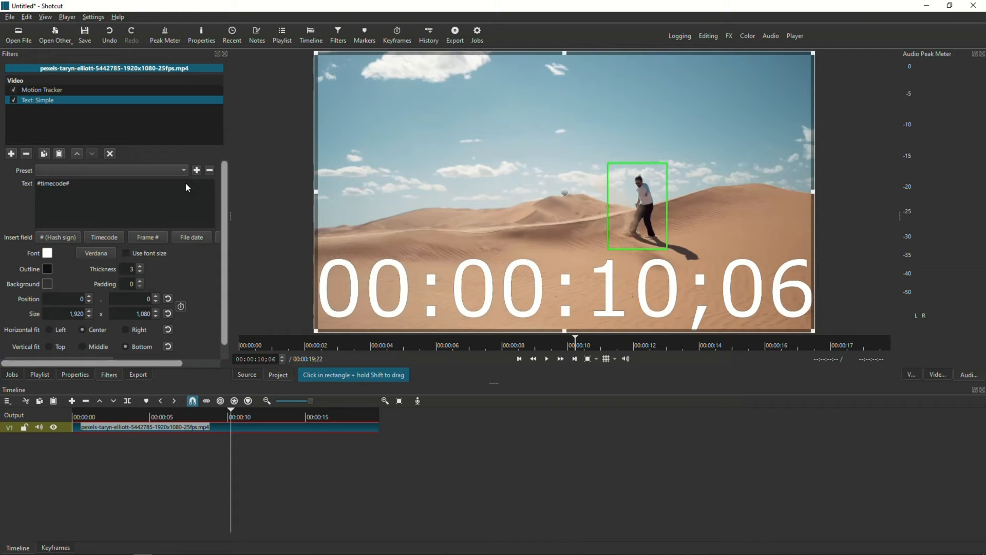
{"action": "double_click", "coordinate": [53, 183]}
{"action": "type", "text": "Person"}
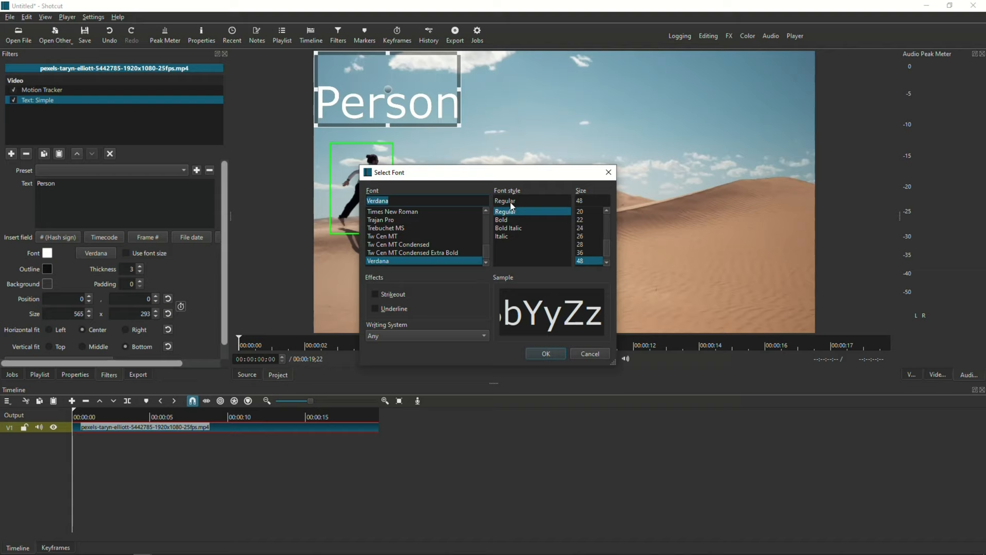
{"action": "left_click", "coordinate": [544, 354]}
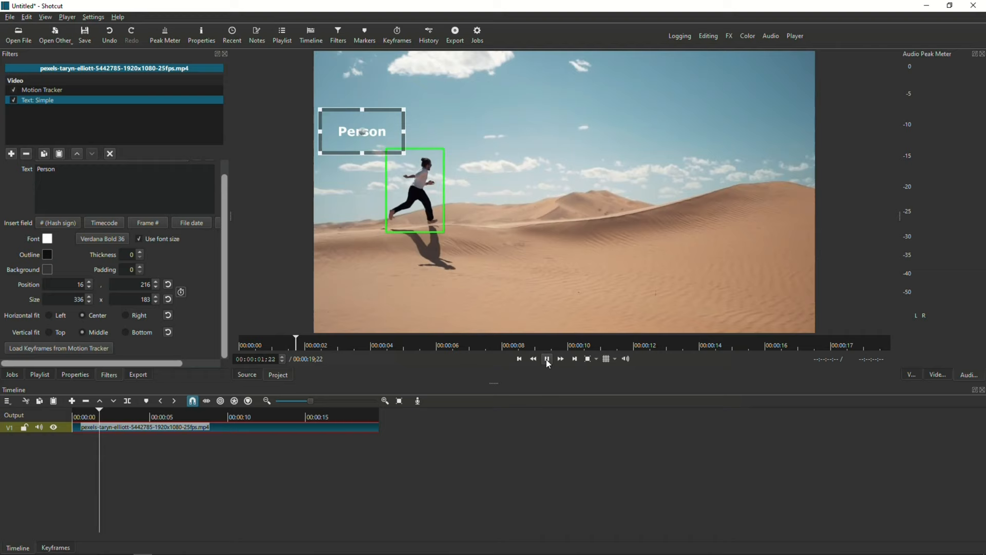
From the clip start, load Tracker 1 keyframes into the label, comparing Relative Position and other adjust modes.
{"action": "left_click", "coordinate": [518, 359]}
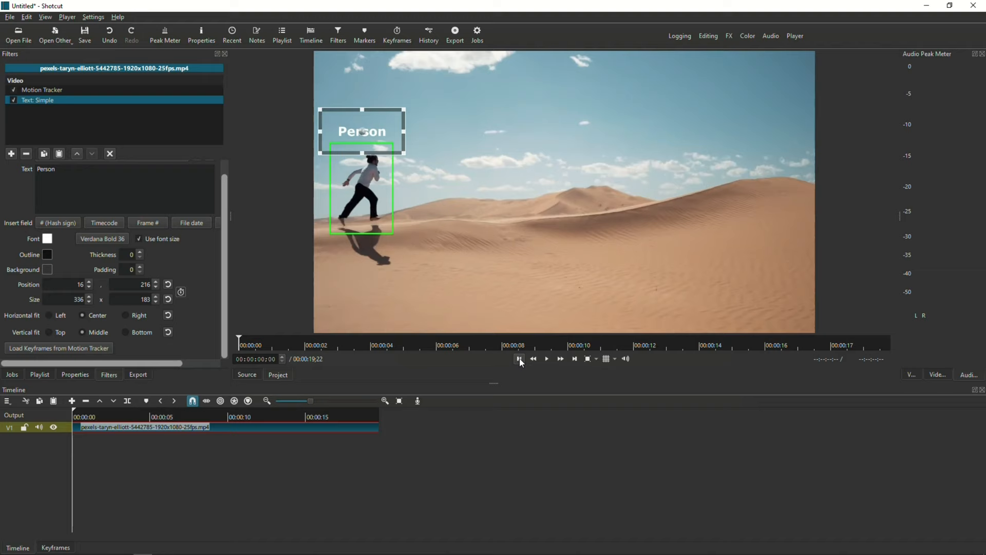
{"action": "left_click", "coordinate": [58, 347]}
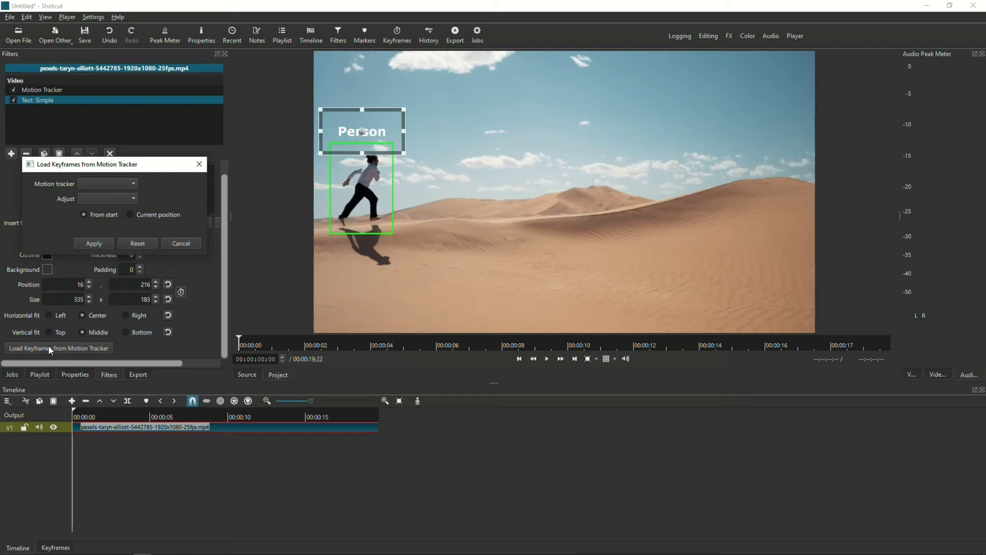
{"action": "left_click", "coordinate": [107, 183]}
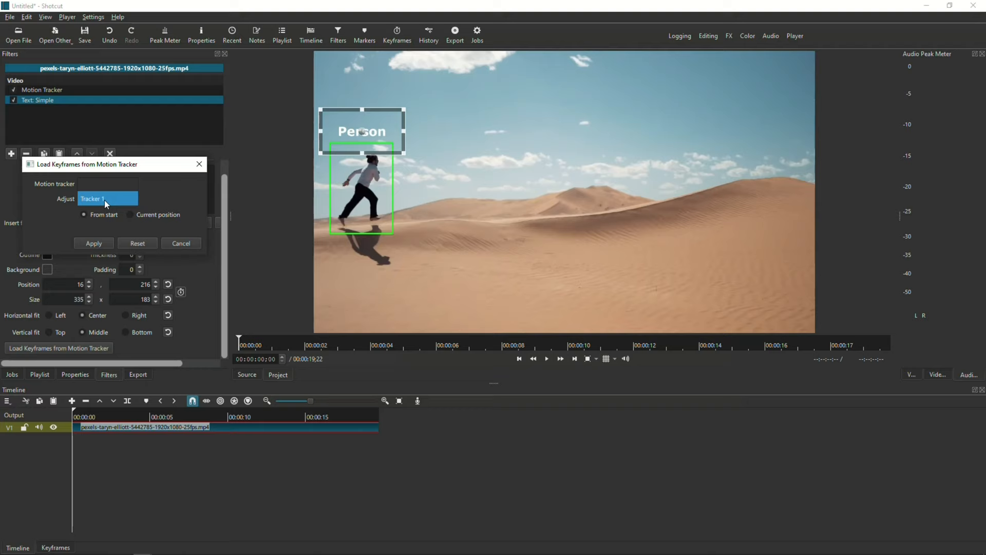
{"action": "left_click", "coordinate": [107, 198]}
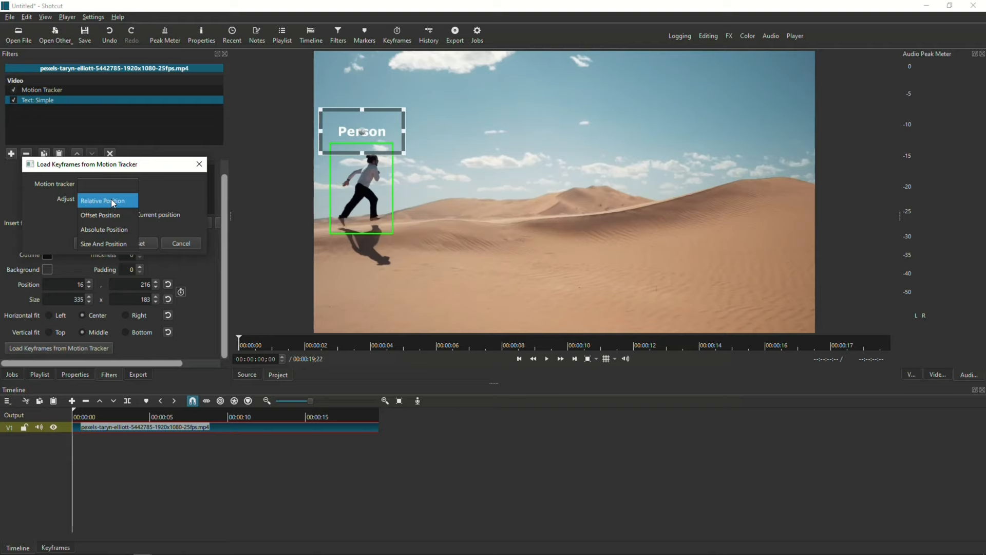
{"action": "left_click", "coordinate": [107, 201]}
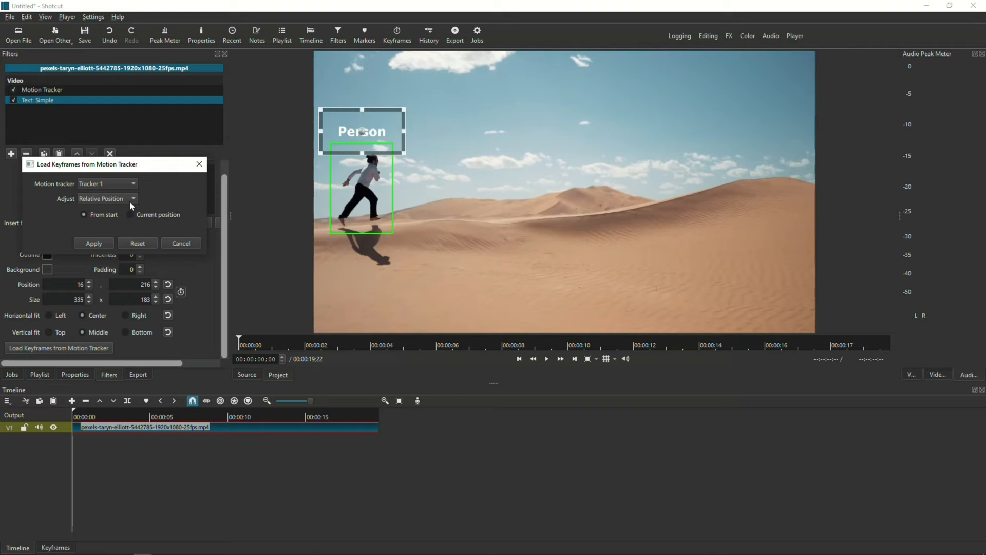
{"action": "left_click", "coordinate": [107, 198]}
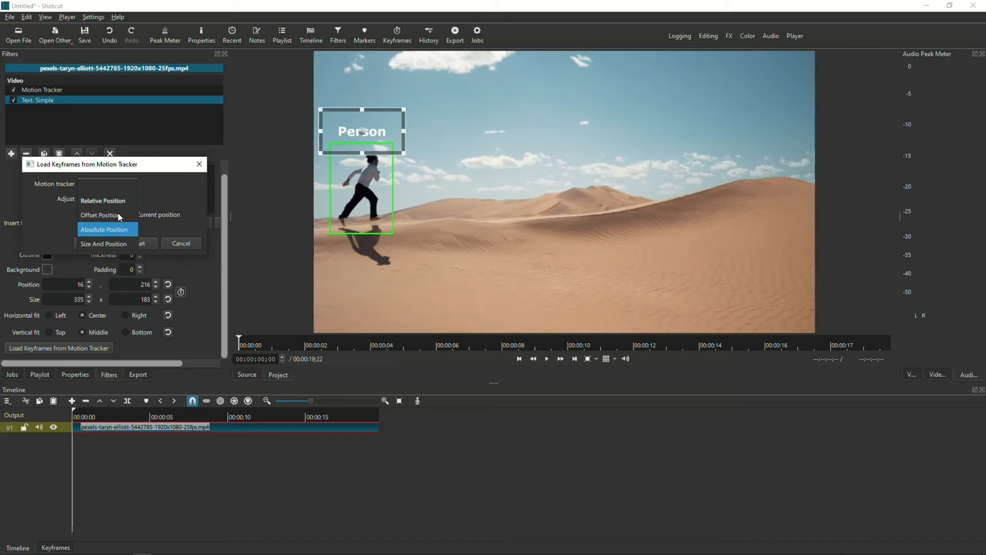
{"action": "left_click", "coordinate": [102, 200]}
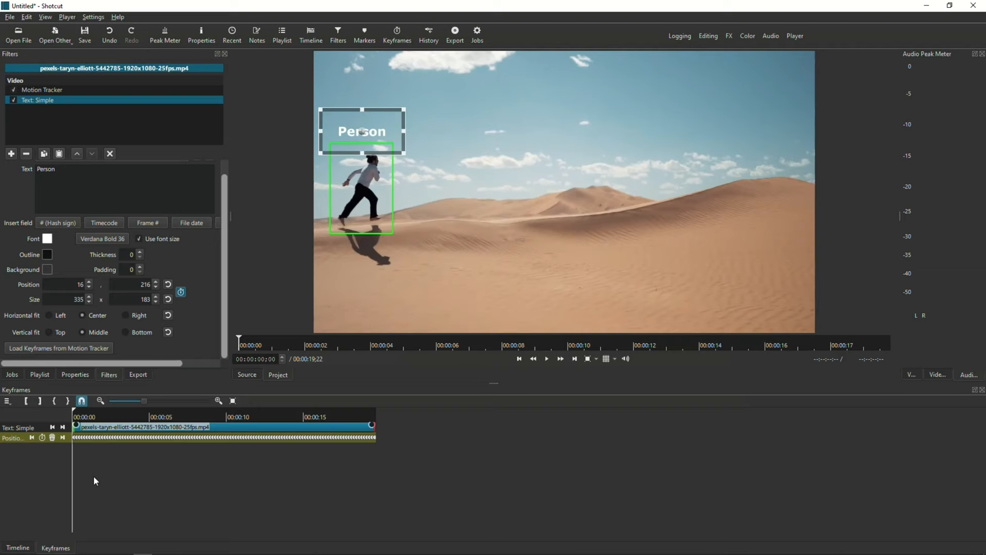
{"action": "mouse_move", "coordinate": [556, 366]}
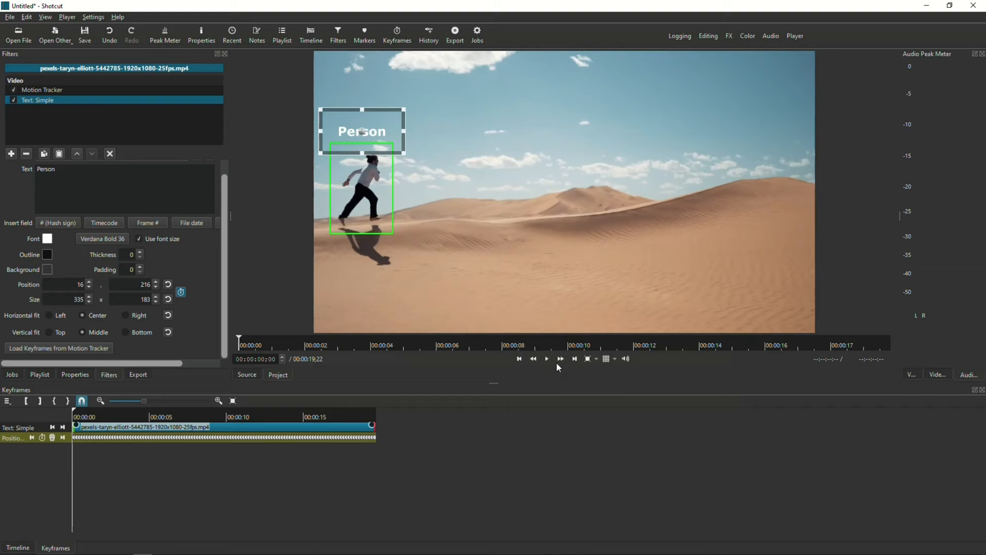
Play the clip to watch the 'Person' label follow the runner, then rewind to the start.
{"action": "left_click", "coordinate": [281, 345]}
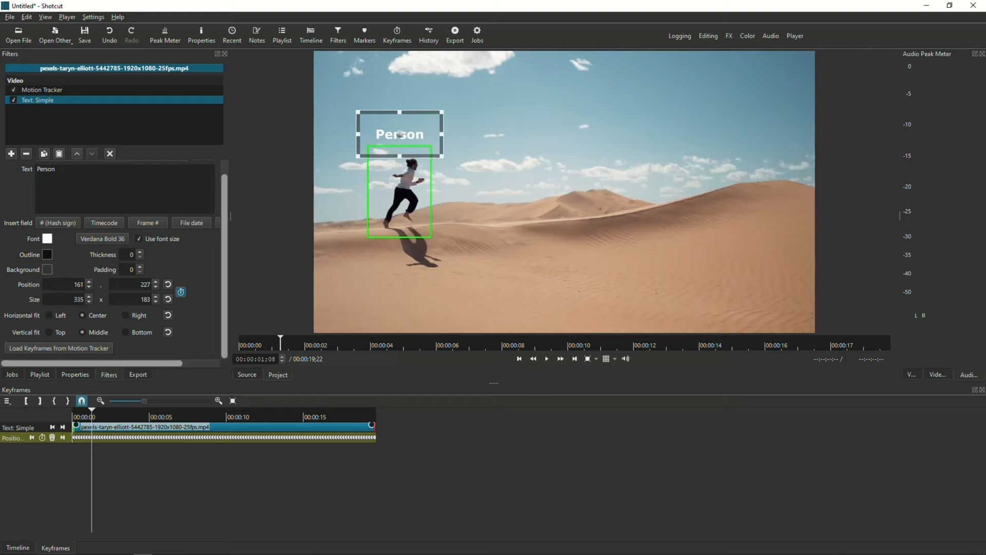
{"action": "left_click", "coordinate": [42, 89]}
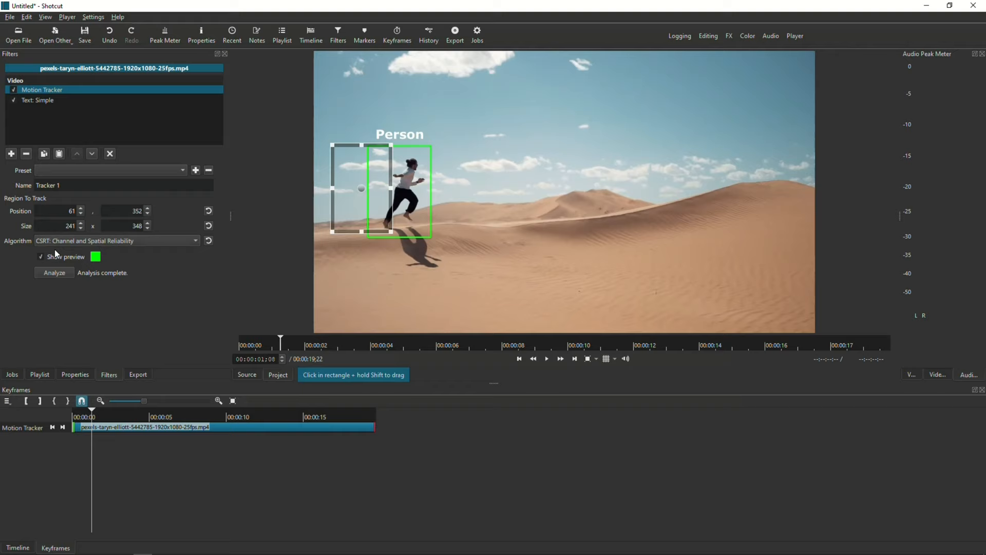
{"action": "left_click", "coordinate": [519, 358]}
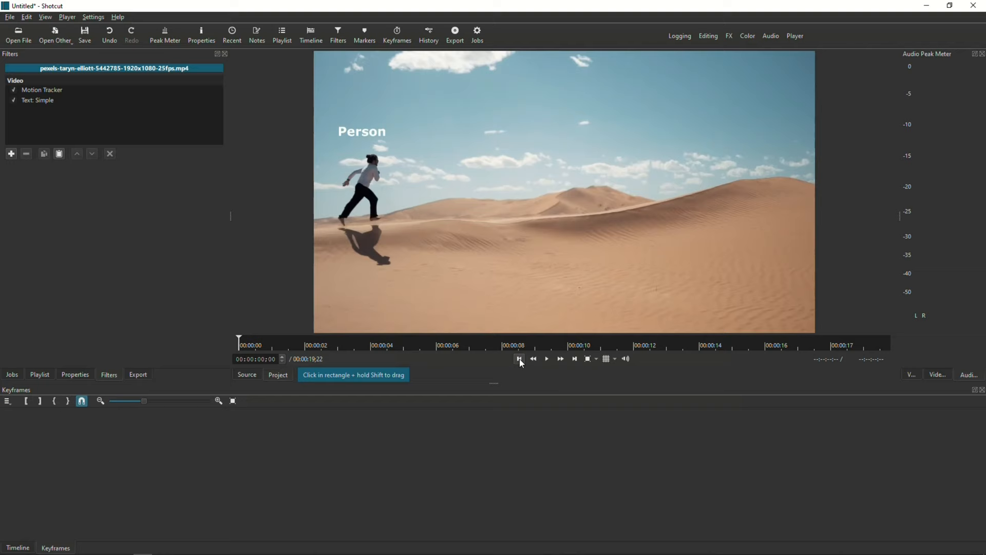
{"action": "left_click", "coordinate": [546, 359]}
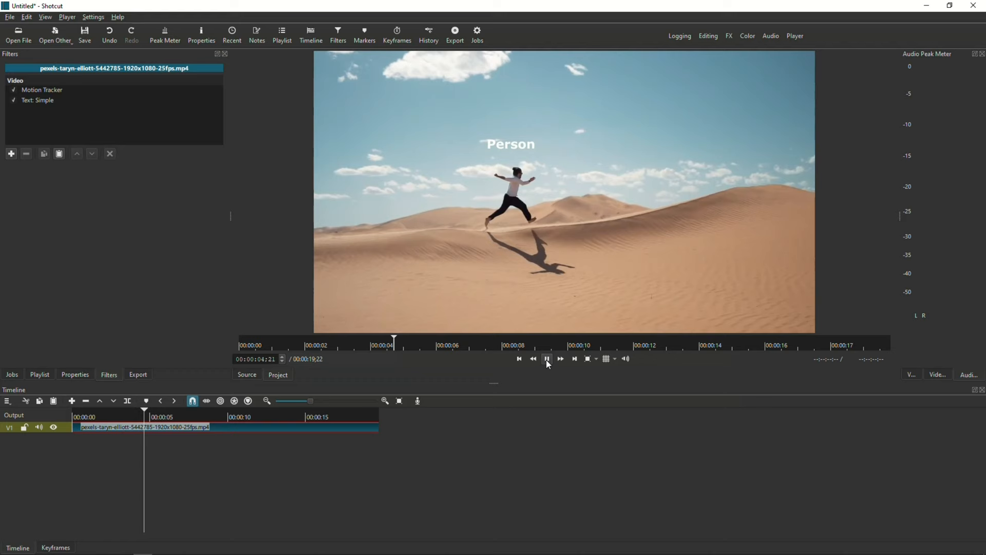
{"action": "left_click", "coordinate": [454, 31]}
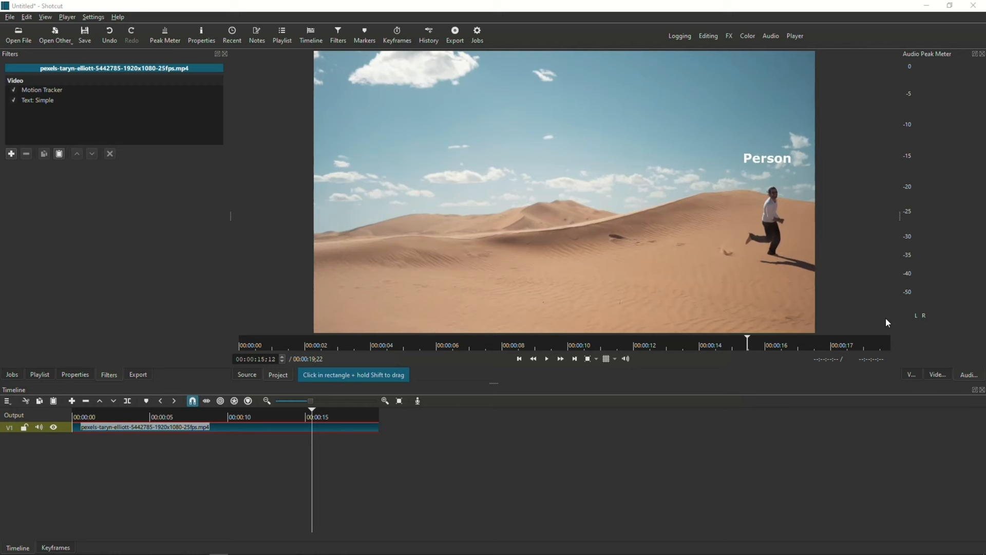
Select the Text: Simple filter and briefly play then stop the clip.
{"action": "left_click", "coordinate": [37, 100]}
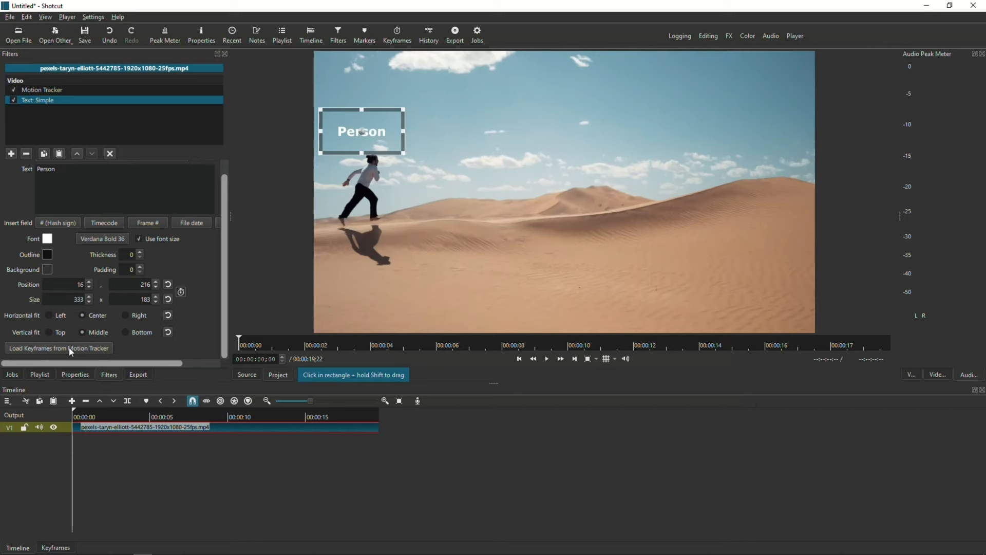
{"action": "mouse_move", "coordinate": [305, 274]}
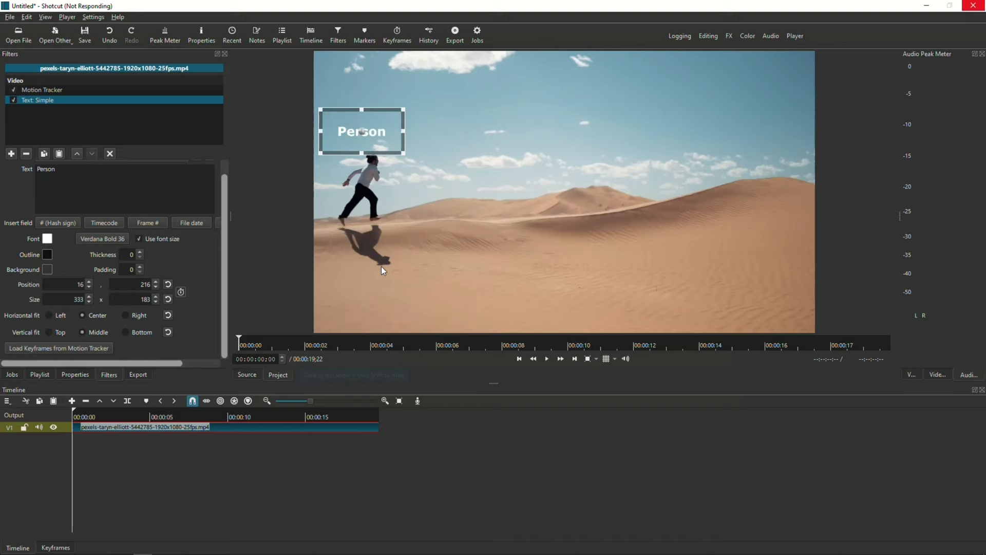
{"action": "left_click", "coordinate": [547, 359]}
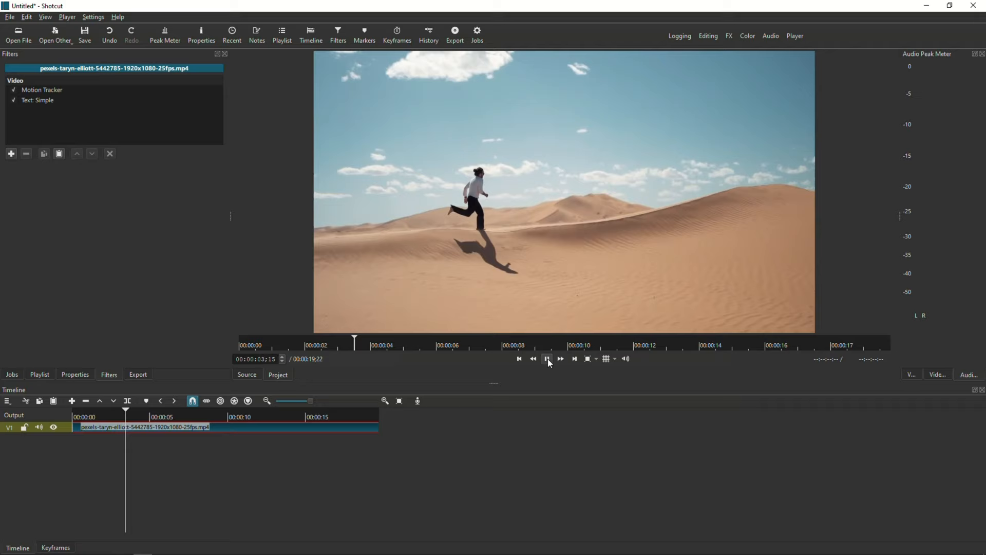
{"action": "left_click", "coordinate": [37, 100]}
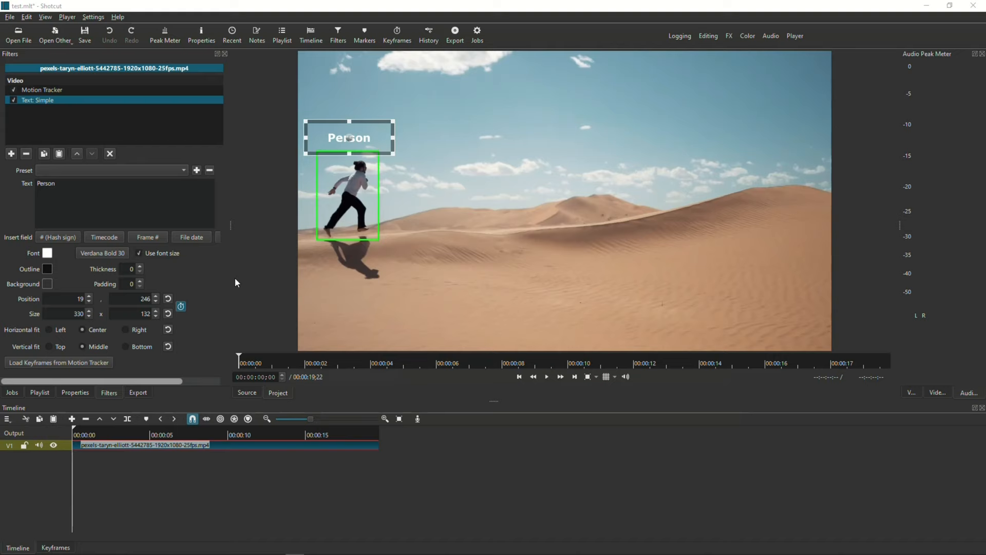
Remove the label's old position keyframes and apply Tracker 1 with Absolute Position.
{"action": "left_click", "coordinate": [181, 306]}
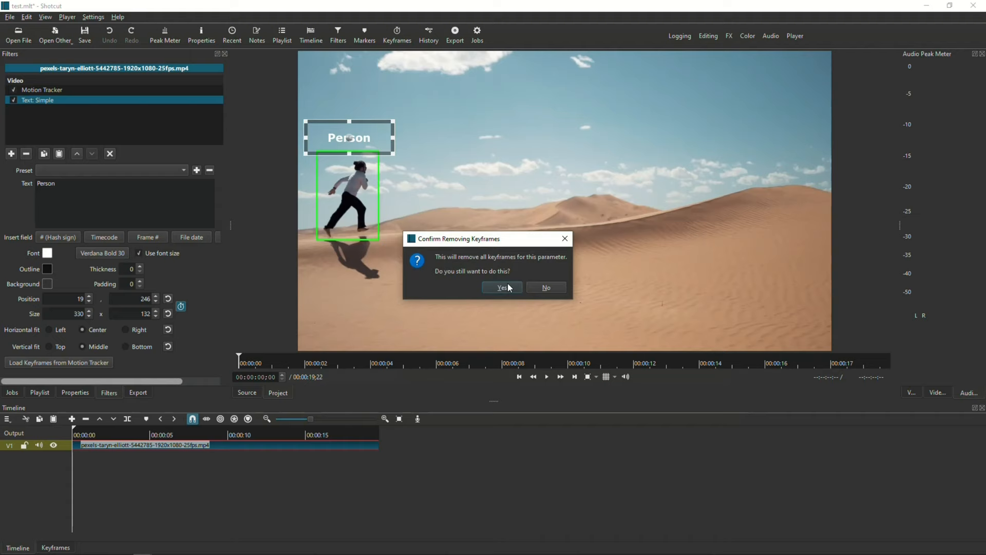
{"action": "left_click", "coordinate": [501, 287]}
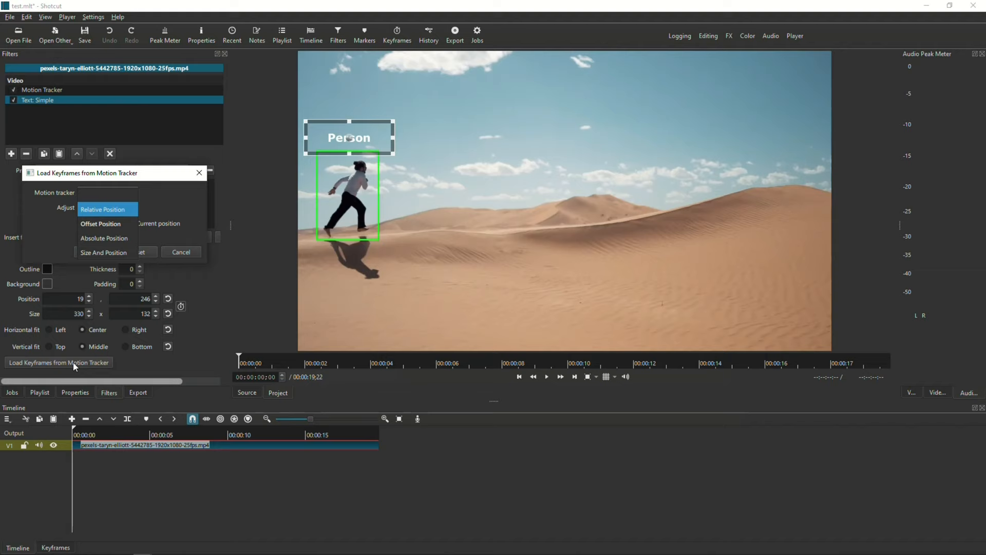
{"action": "left_click", "coordinate": [104, 238]}
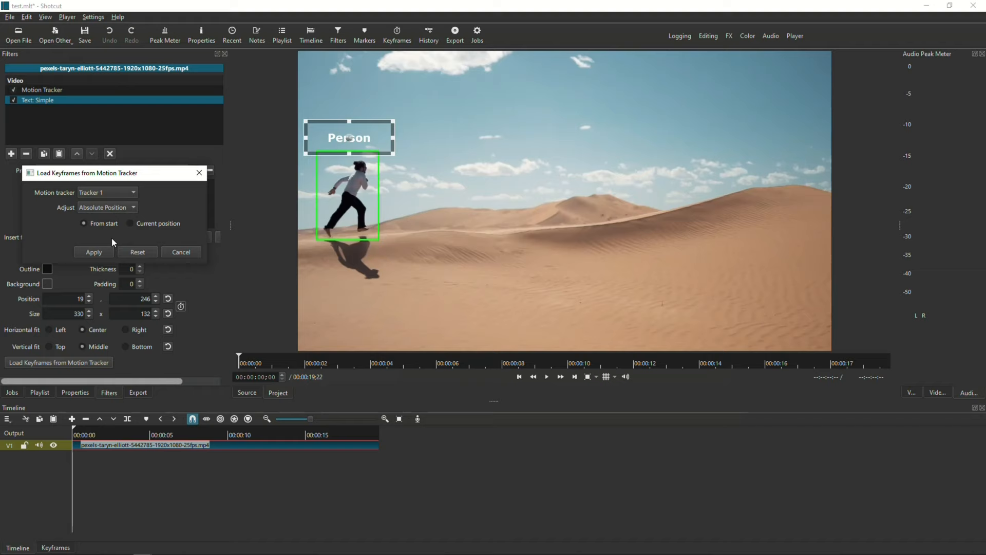
{"action": "left_click", "coordinate": [180, 252]}
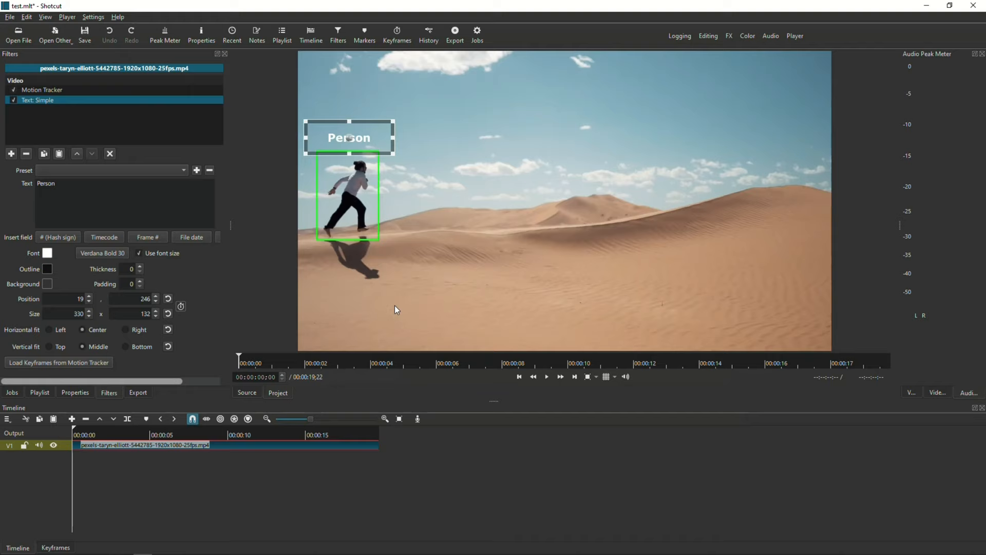
{"action": "left_click", "coordinate": [546, 376]}
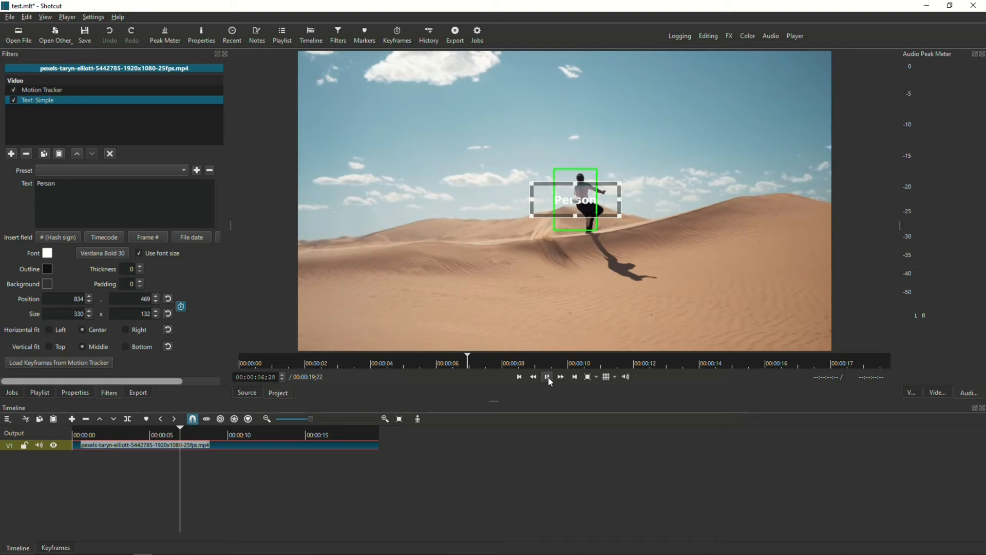
{"action": "left_click", "coordinate": [546, 376]}
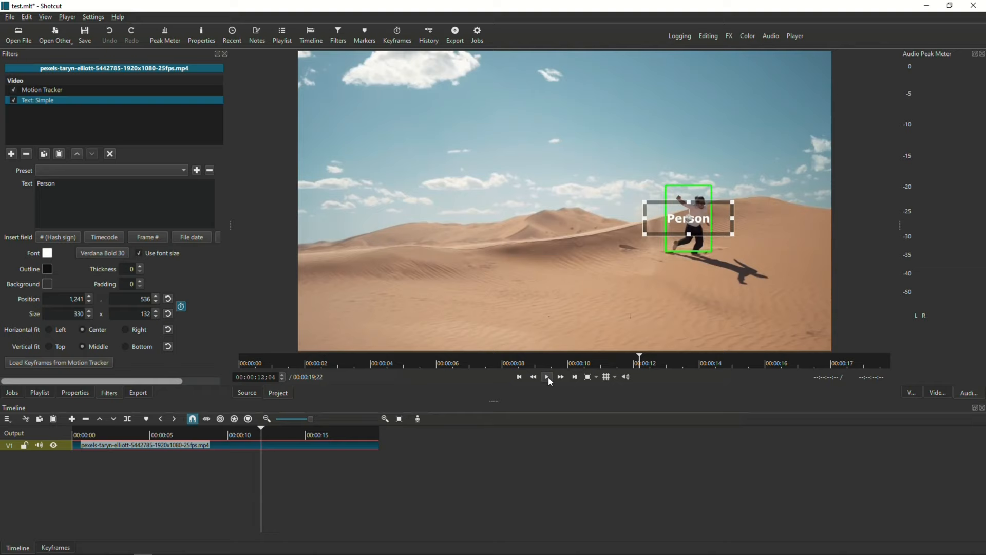
{"action": "left_click", "coordinate": [519, 376]}
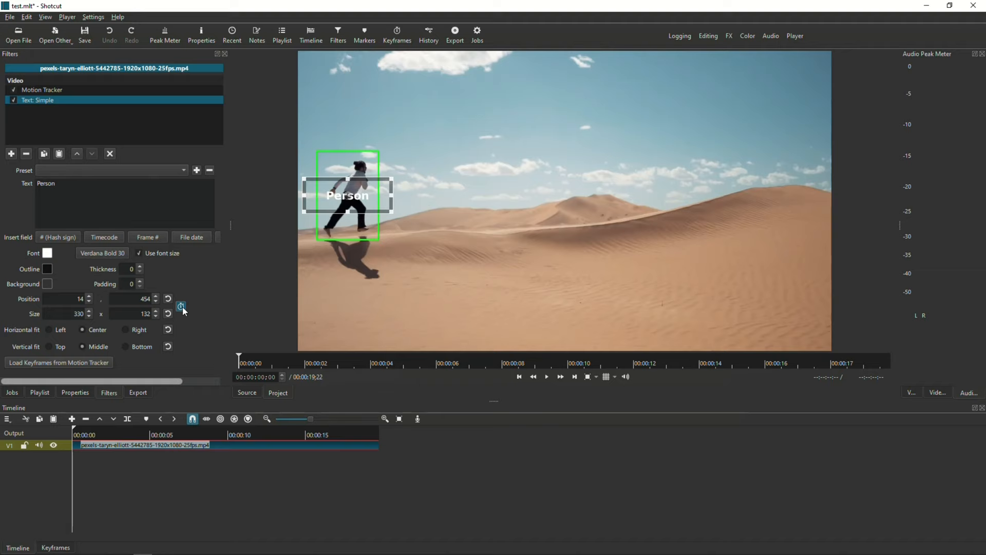
{"action": "mouse_move", "coordinate": [181, 309]}
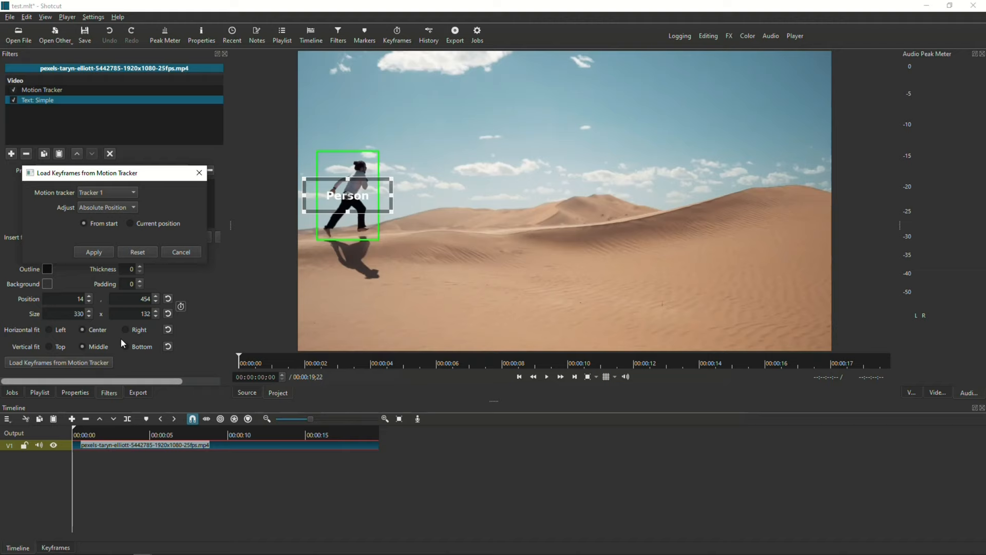
Choose a different Adjust mode for loading Tracker 1's data onto the Person label.
{"action": "left_click", "coordinate": [107, 207]}
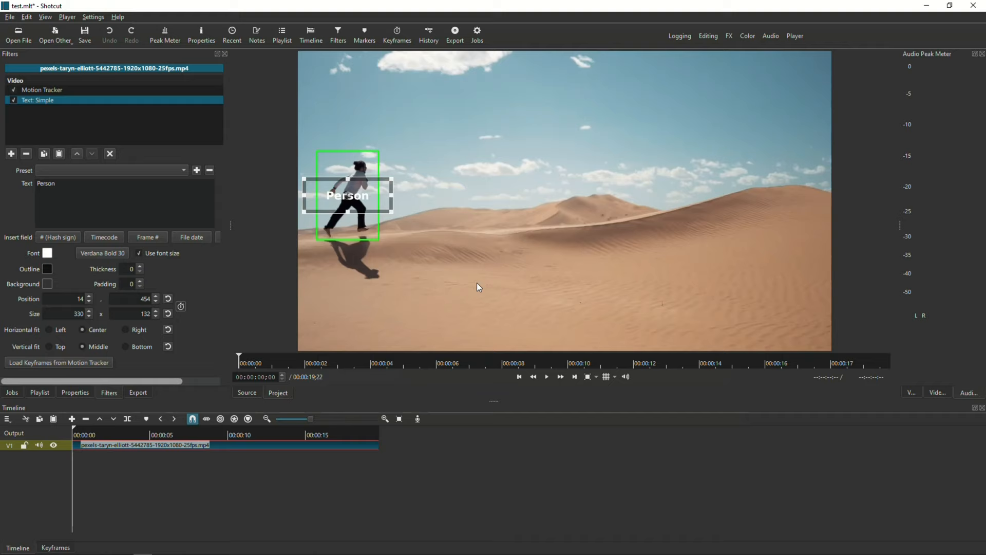
Play the clip and pause partway to check the label follows the runner.
{"action": "left_click", "coordinate": [546, 376]}
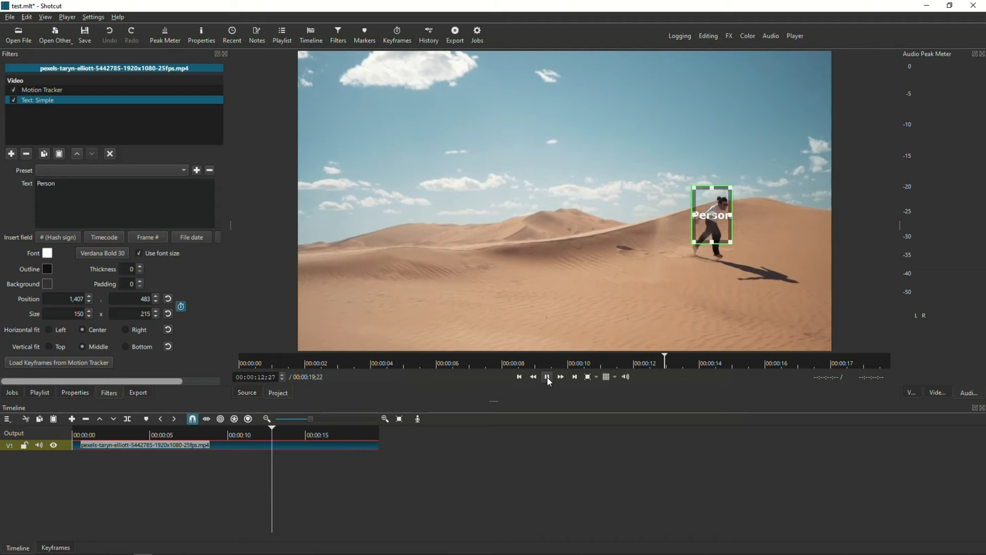
{"action": "left_click", "coordinate": [546, 376]}
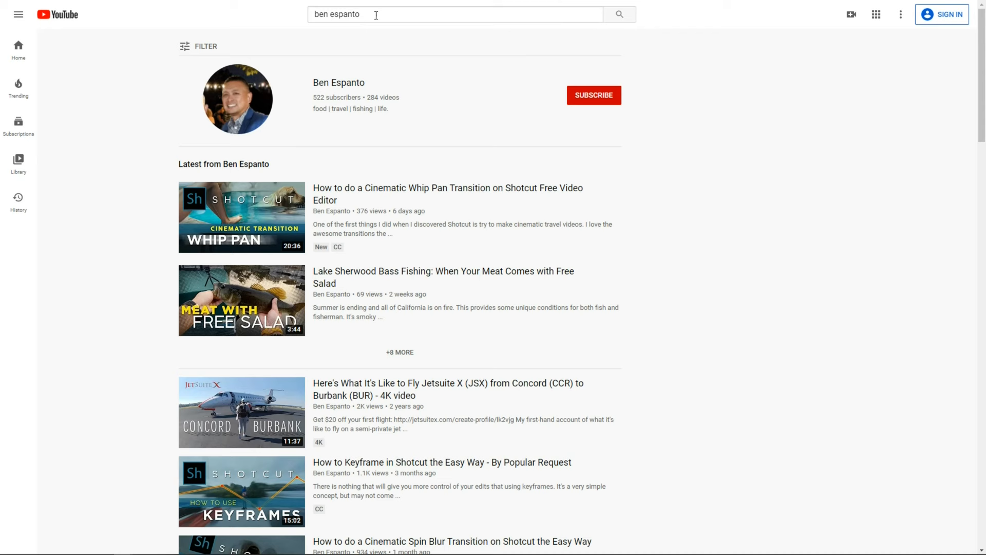
{"action": "mouse_move", "coordinate": [244, 98]}
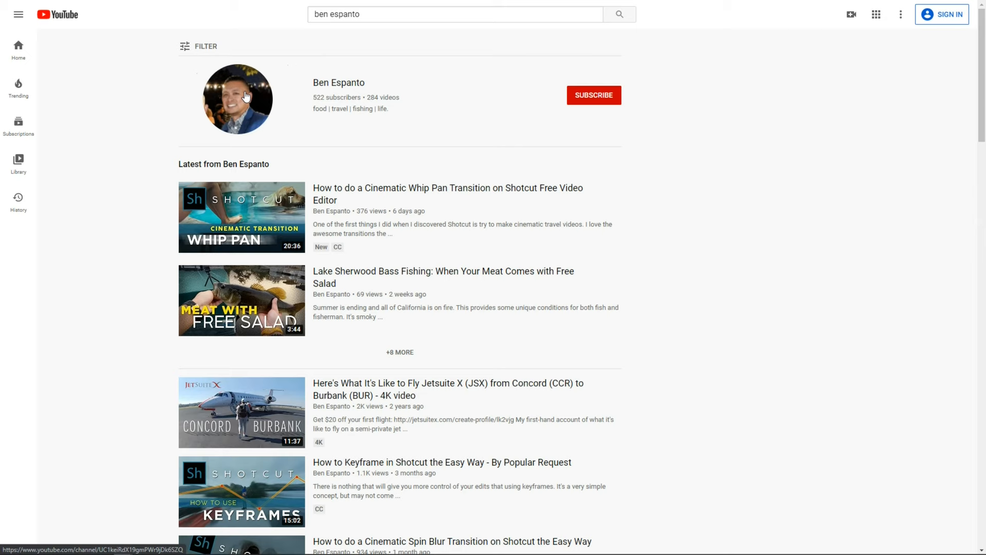
{"action": "left_click", "coordinate": [238, 99]}
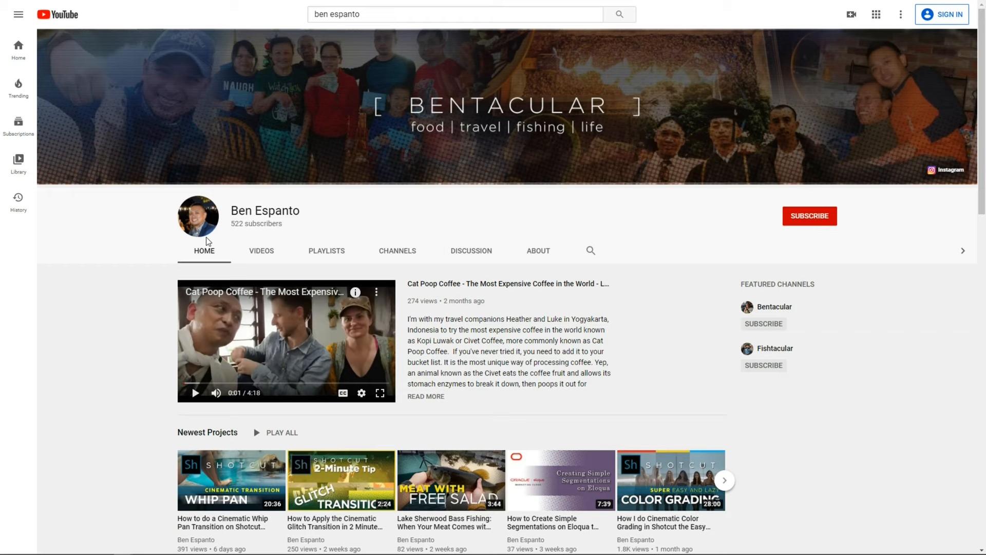
{"action": "scroll", "scroll_direction": "down", "scroll_amount": 3}
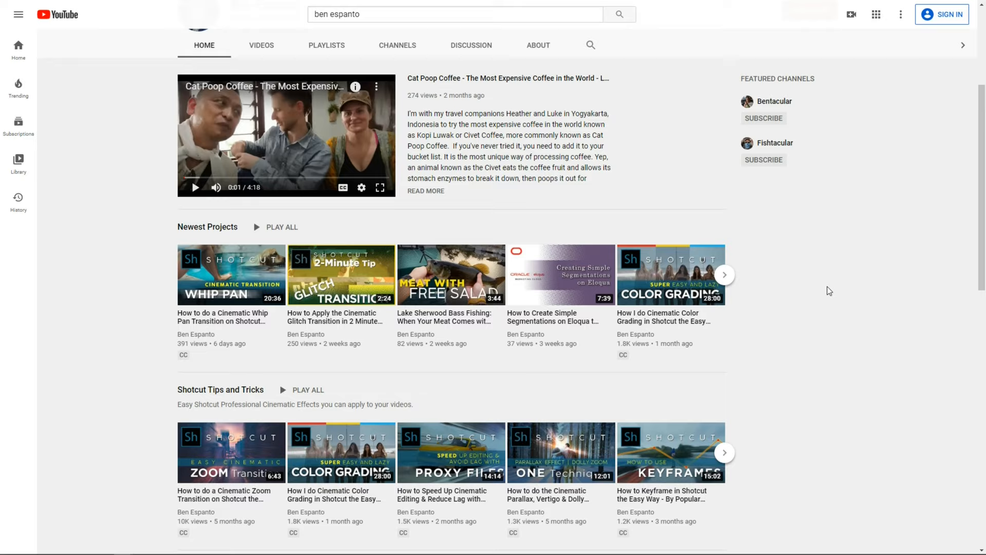
{"action": "scroll", "scroll_direction": "down", "scroll_amount": 3}
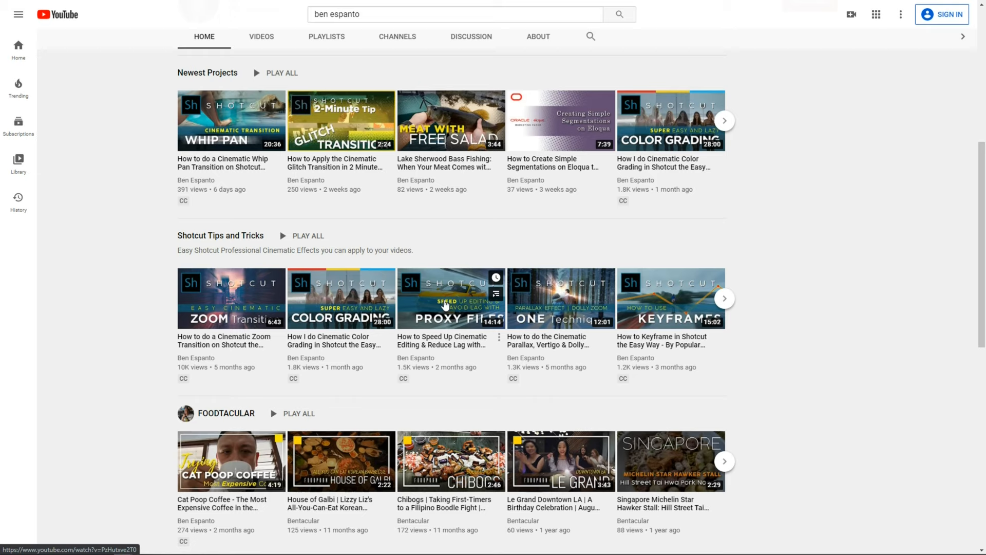
Page through the Shotcut Tips and Tricks row and open that playlist.
{"action": "left_click", "coordinate": [724, 298]}
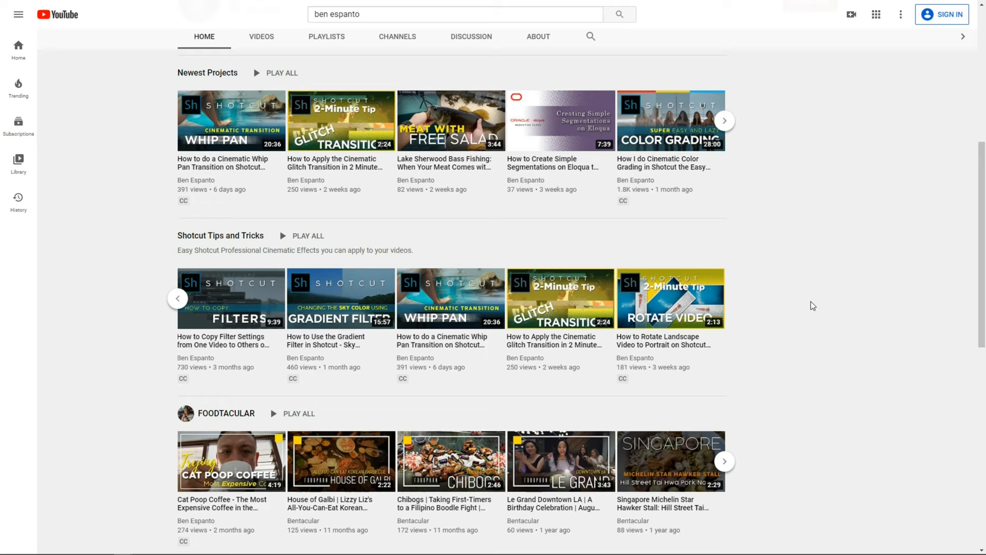
{"action": "left_click", "coordinate": [225, 241]}
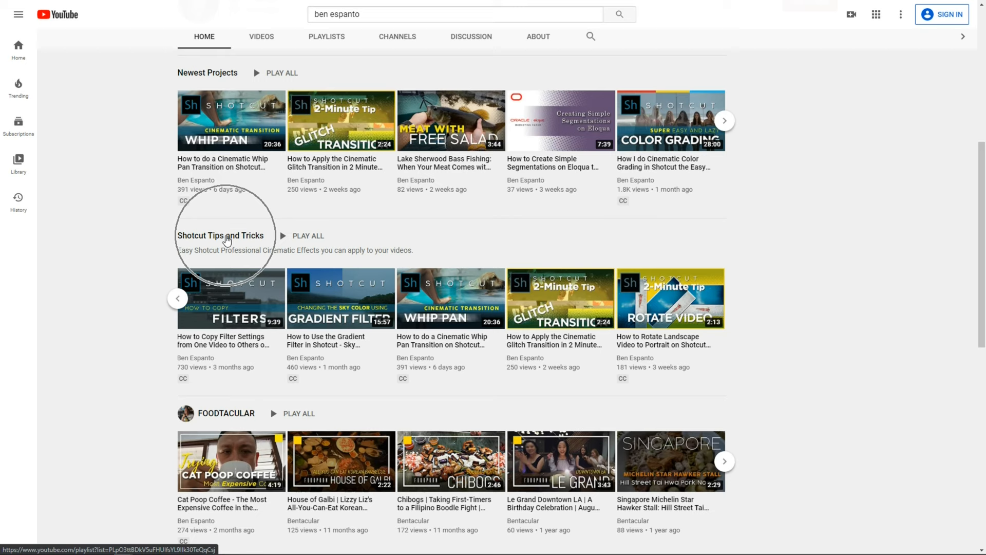